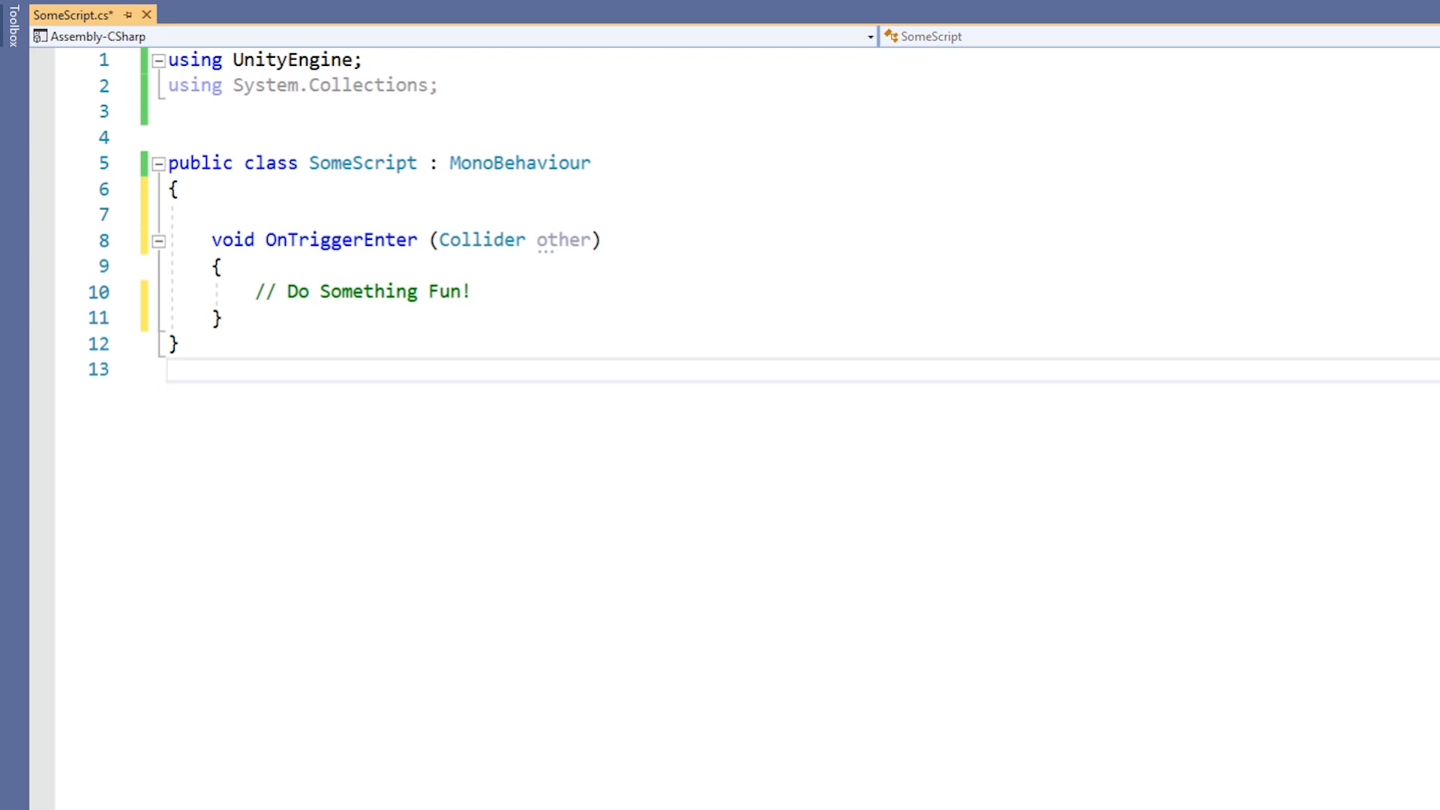
# - Replace the OnTriggerEnter(Collider other) handler with an empty void Start() method
pyautogui.click(168, 369)
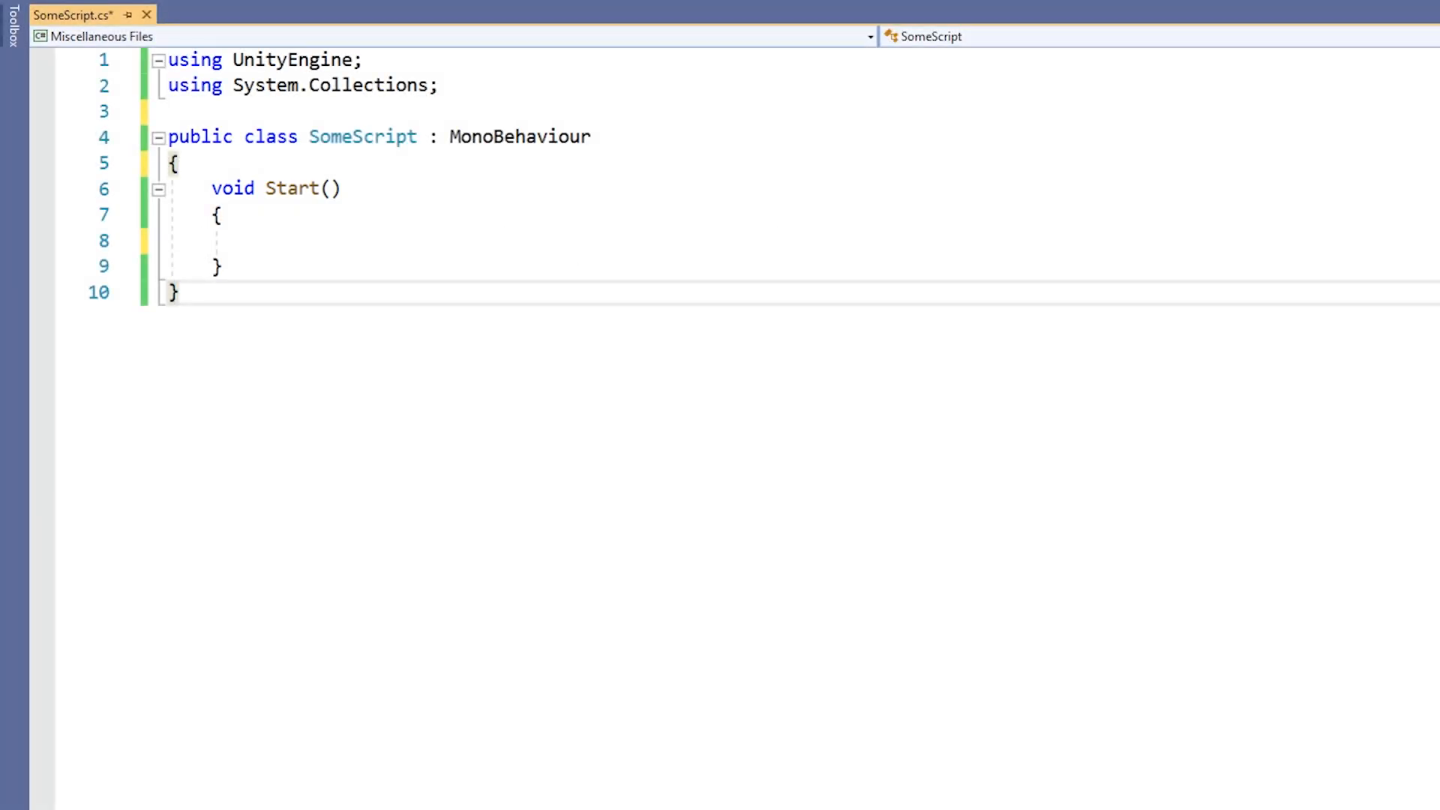
# - Write ParentClass myClass = new ChildClass(); as the first line of Start
pyautogui.write('Paren')
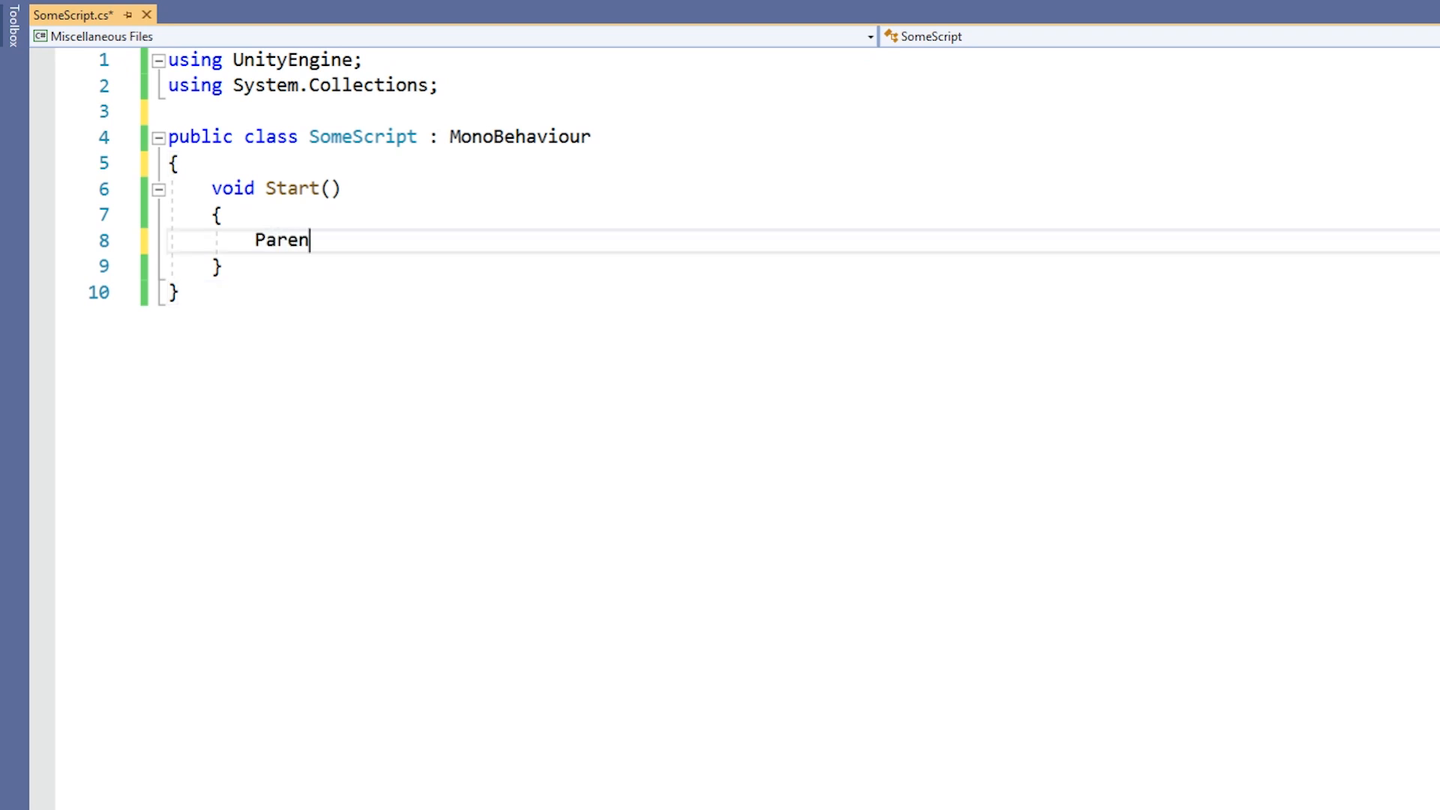
pyautogui.write('tClass myClass =')
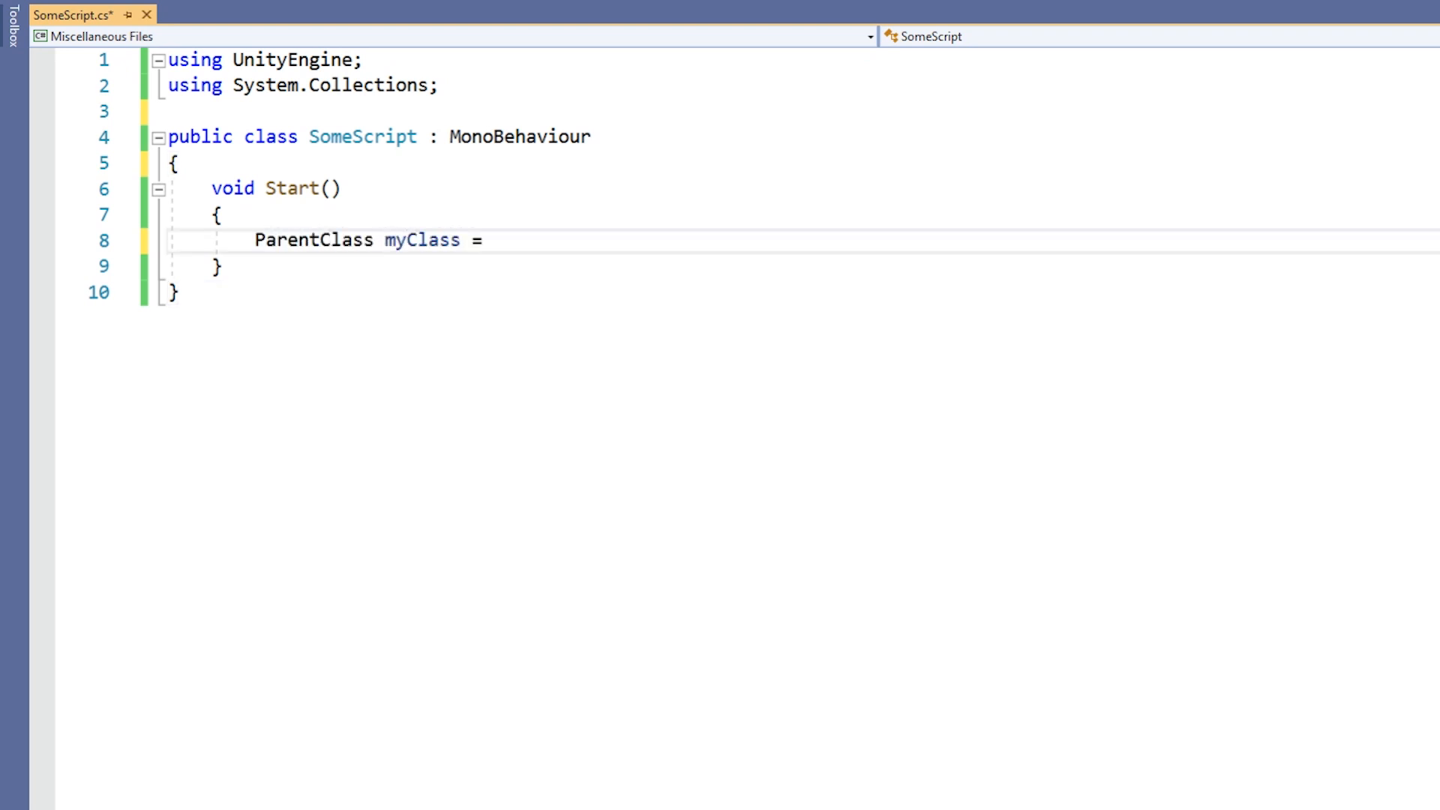
pyautogui.write('new ChildClass')
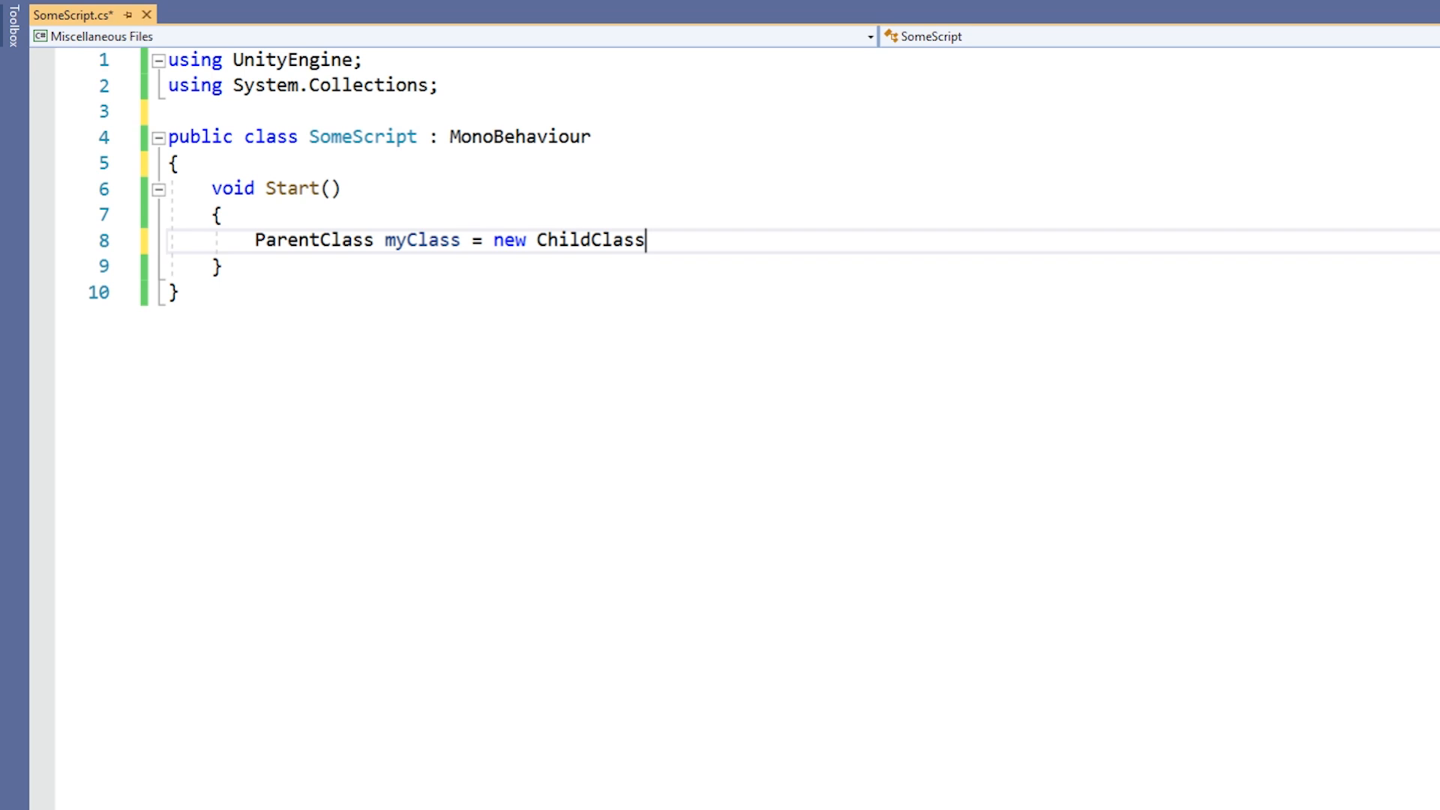
pyautogui.write('();')
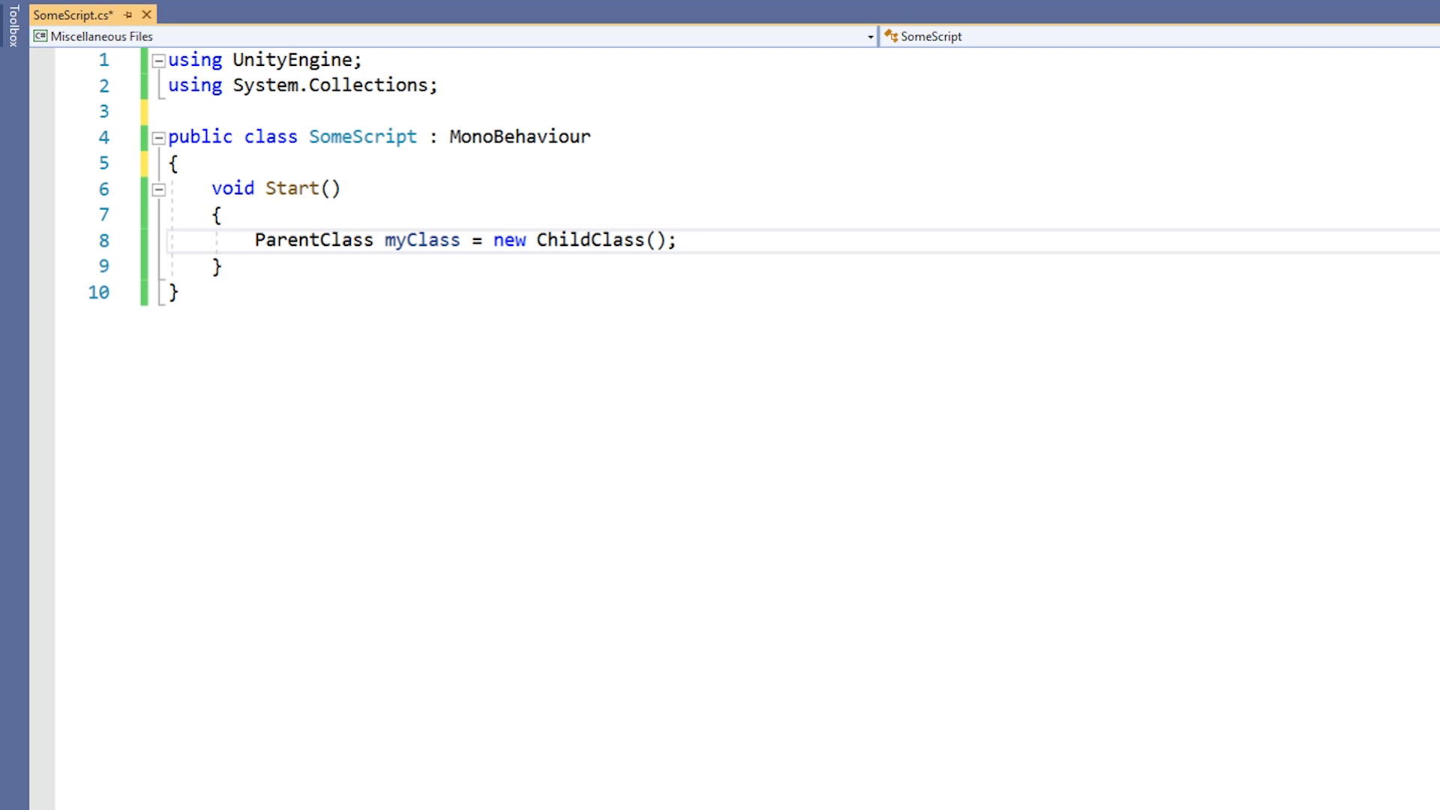
pyautogui.click(677, 240)
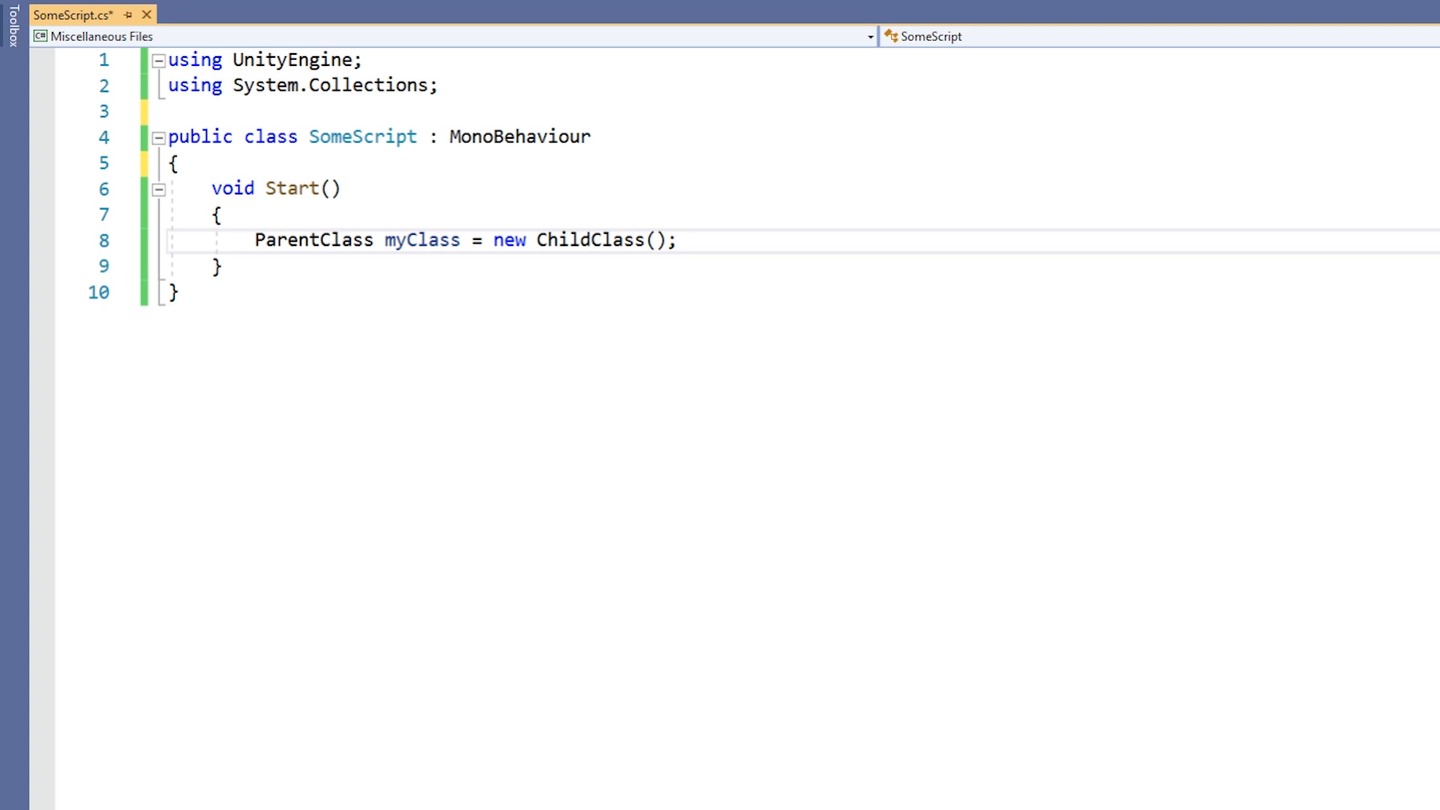
pyautogui.press('enter')
pyautogui.write('m')
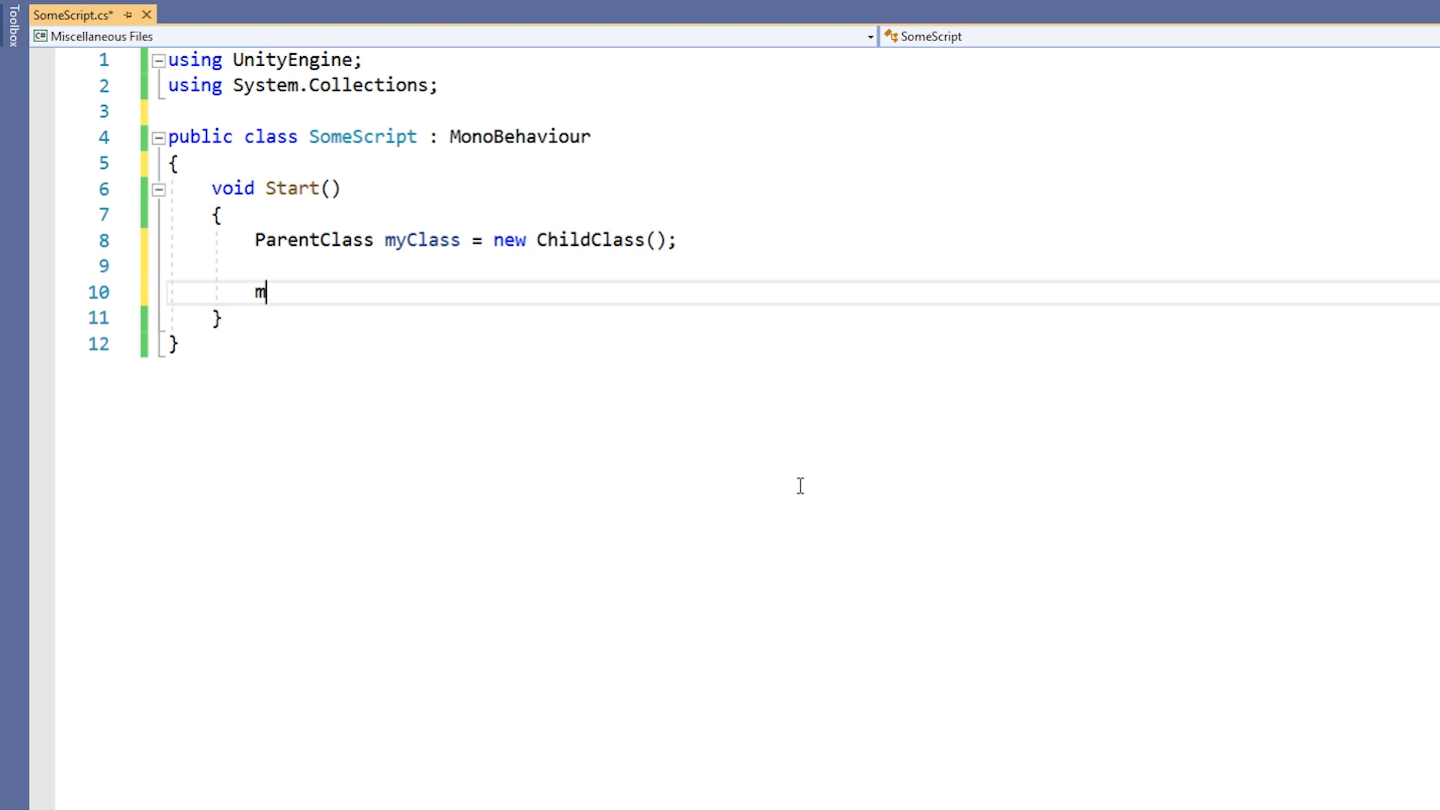
# - Add the call myClass.ParentMethod(); below the declaration
pyautogui.write('yClass.ParentMetho')
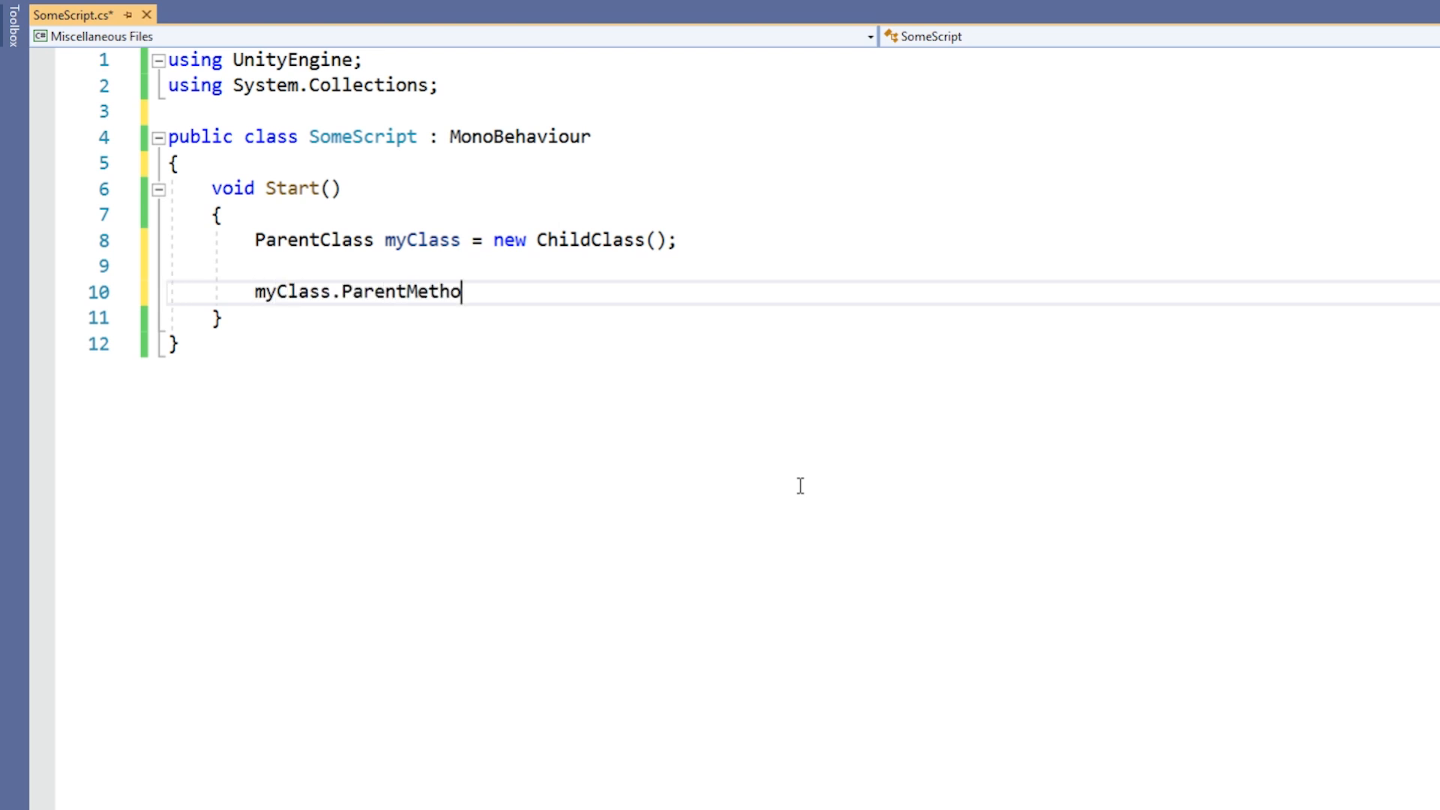
pyautogui.write('d();')
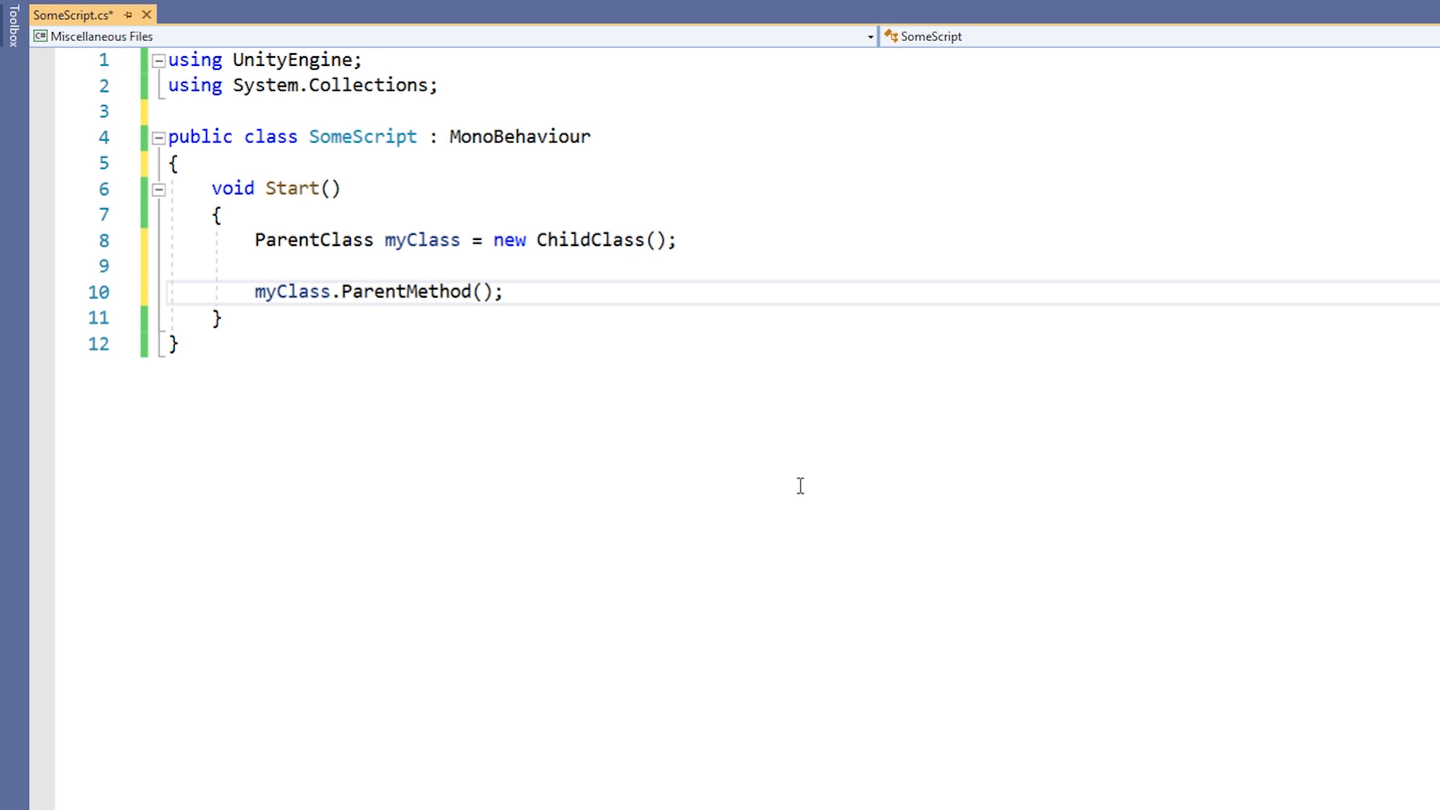
# - Begin declaring ChildClass myChild from a (ChildClass)myClass downcast
pyautogui.write('(C')
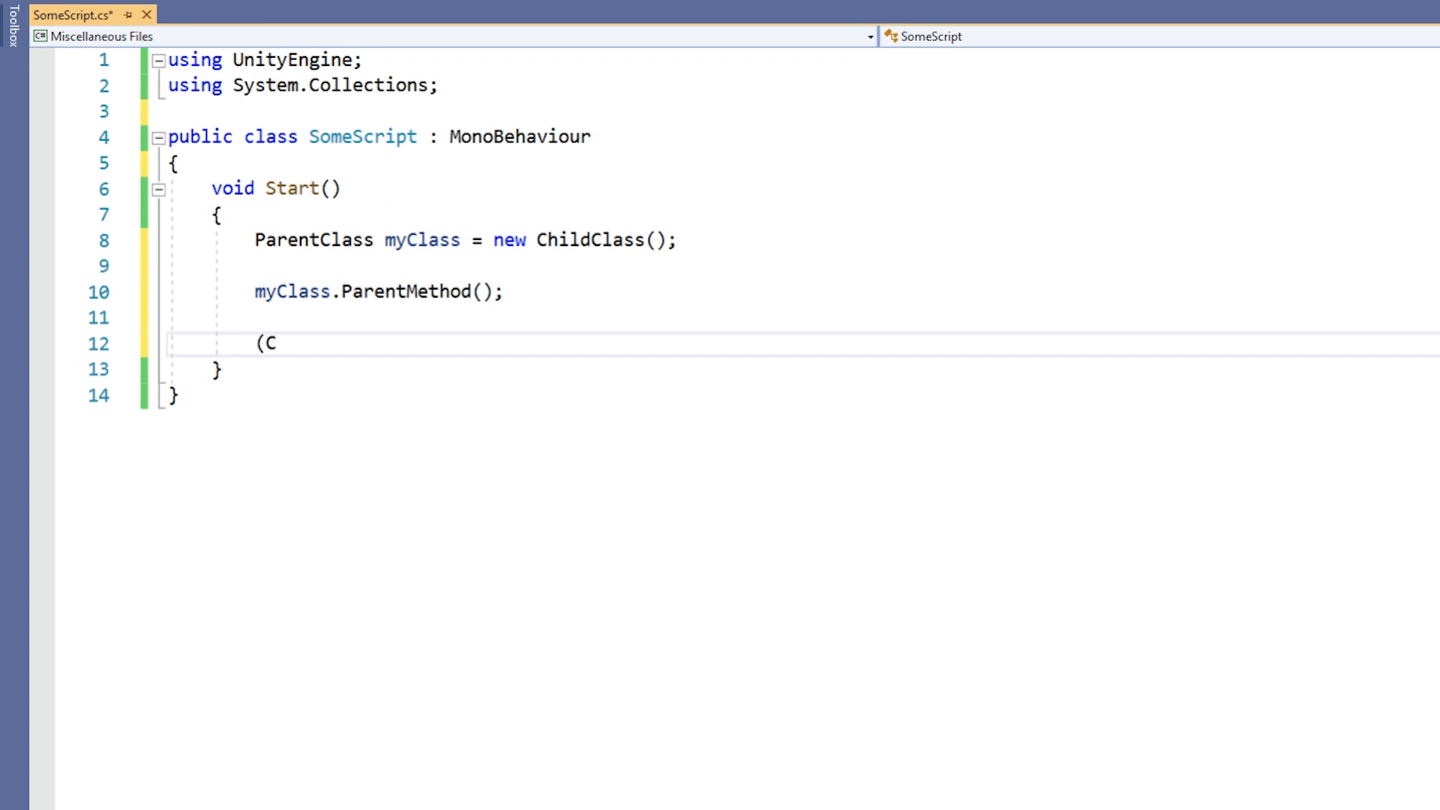
pyautogui.write('hildClass)m')
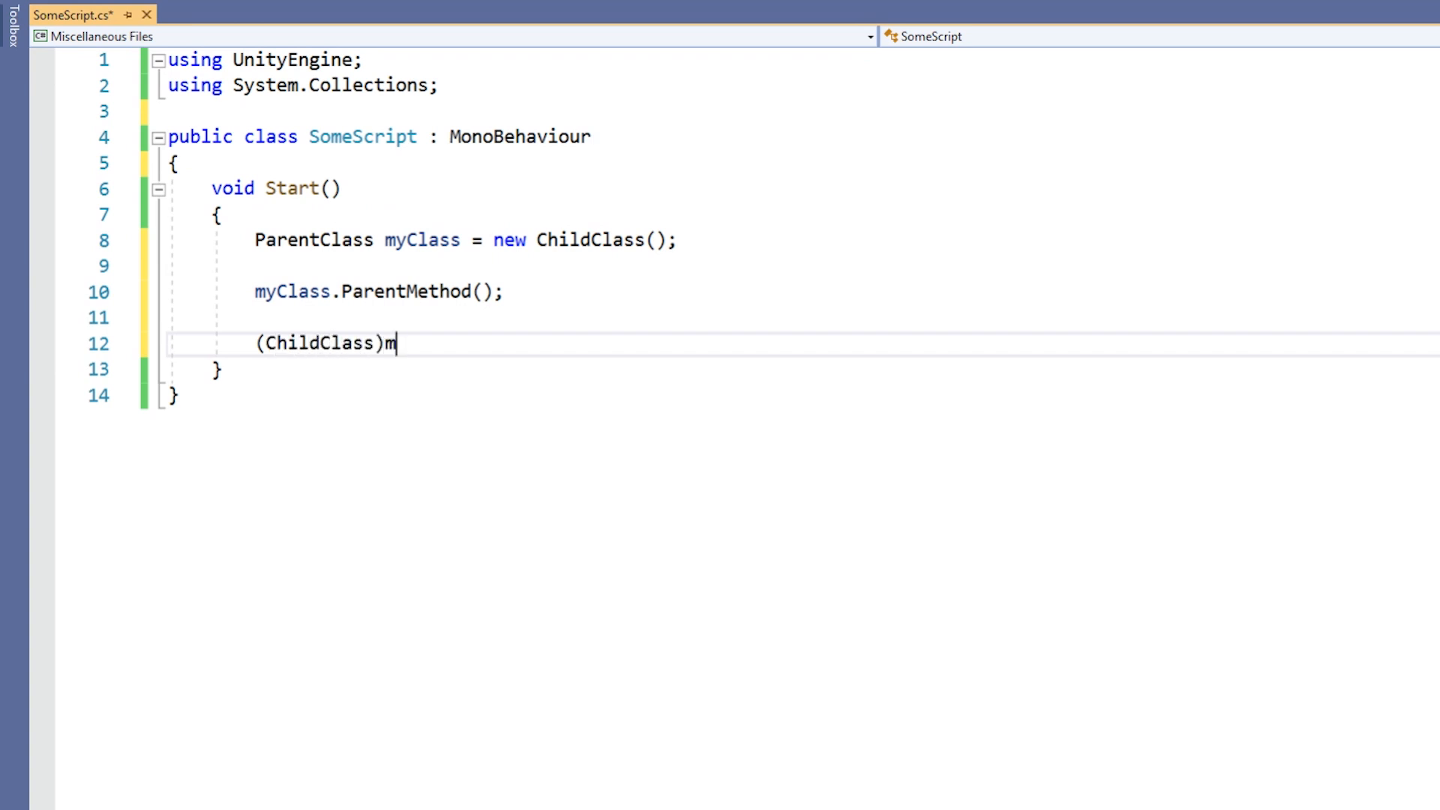
pyautogui.write('yClass)')
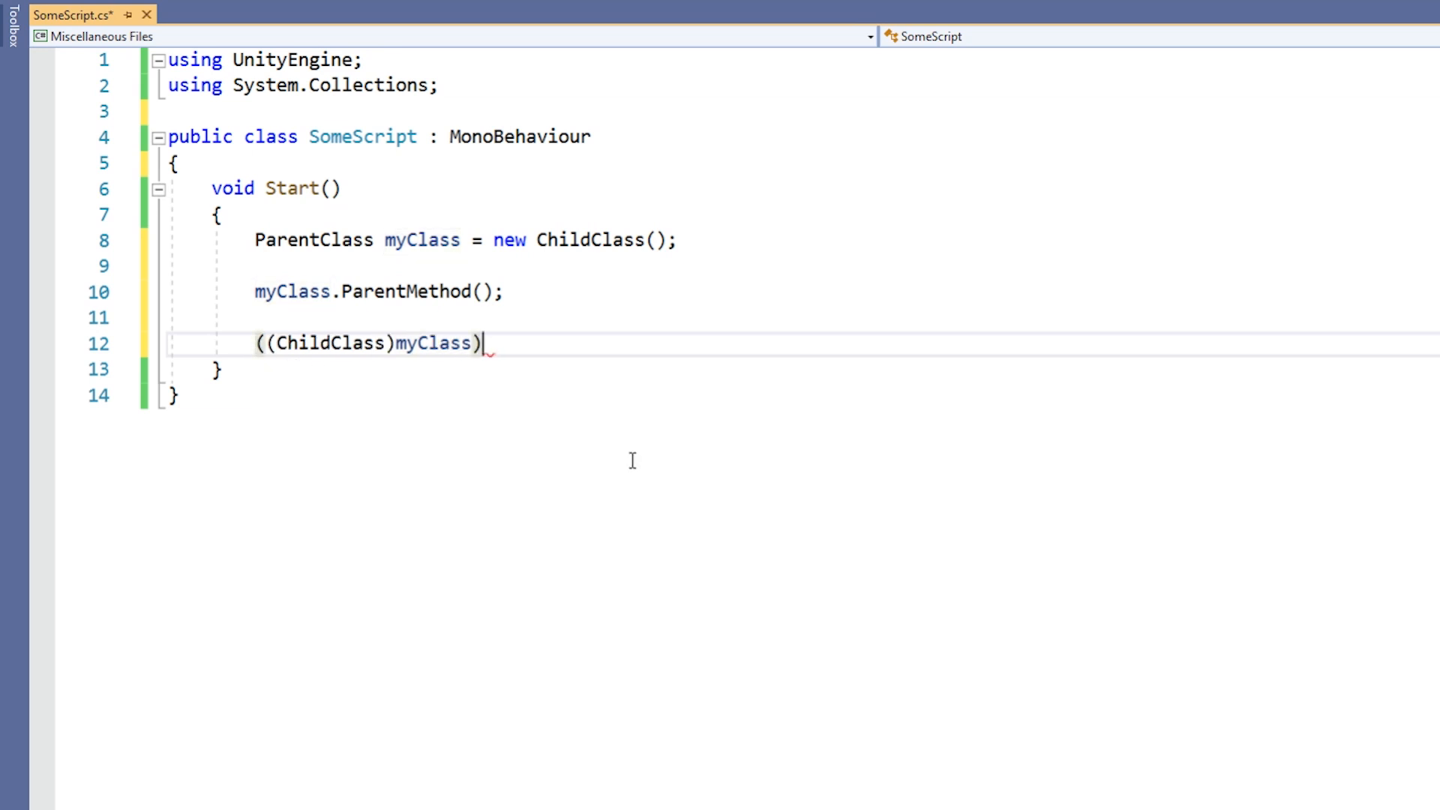
pyautogui.write('.ChildMet')
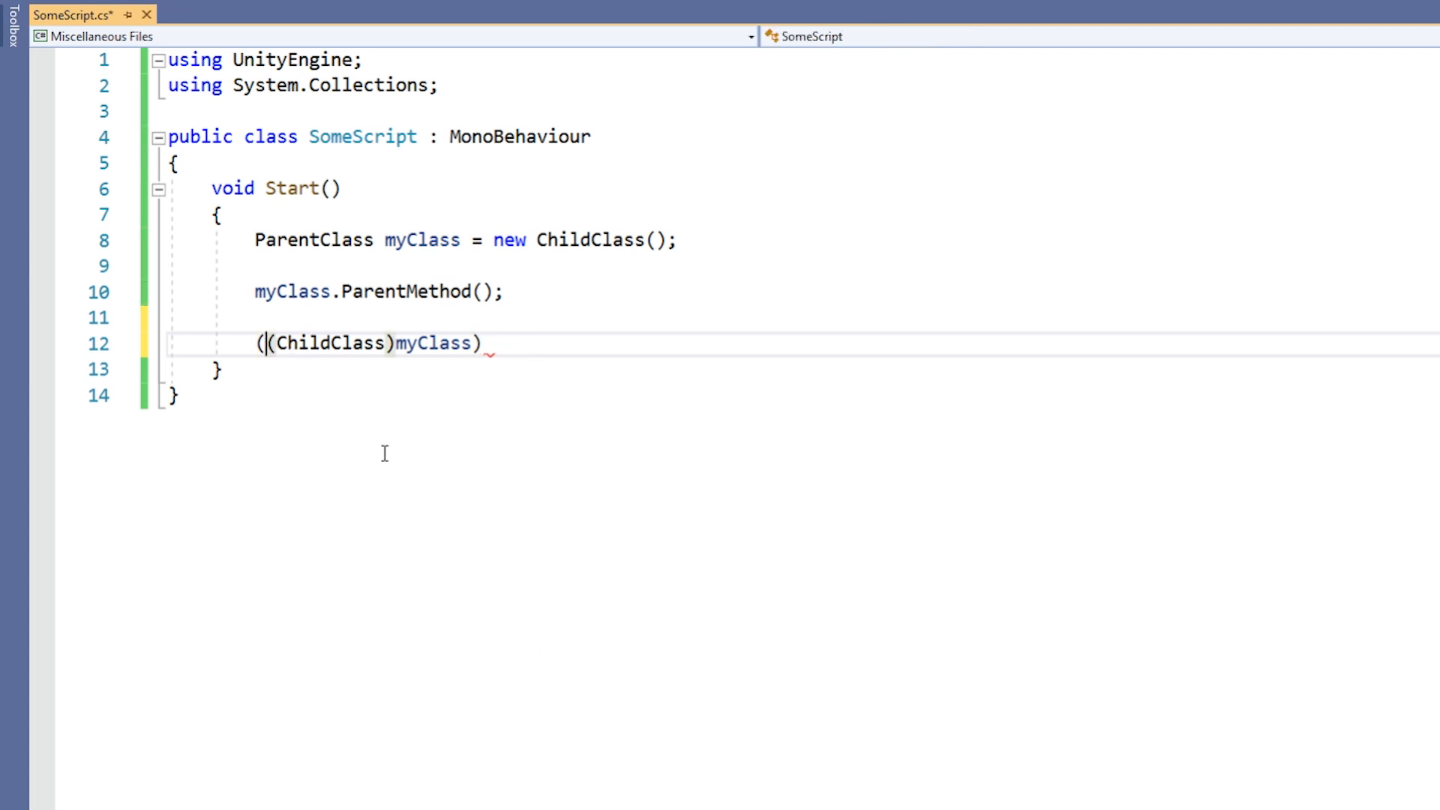
pyautogui.write('ChildClass')
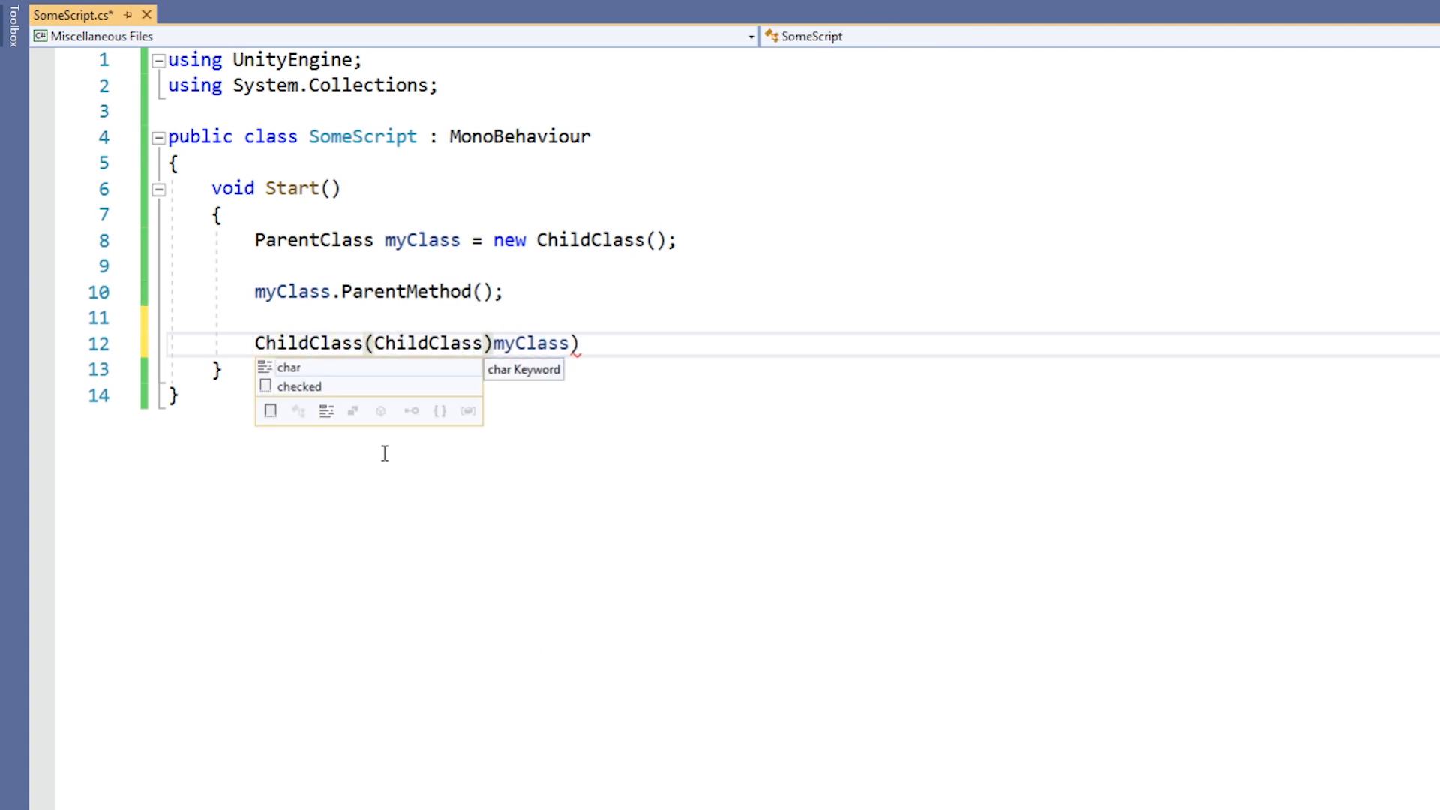
pyautogui.write('myChild')
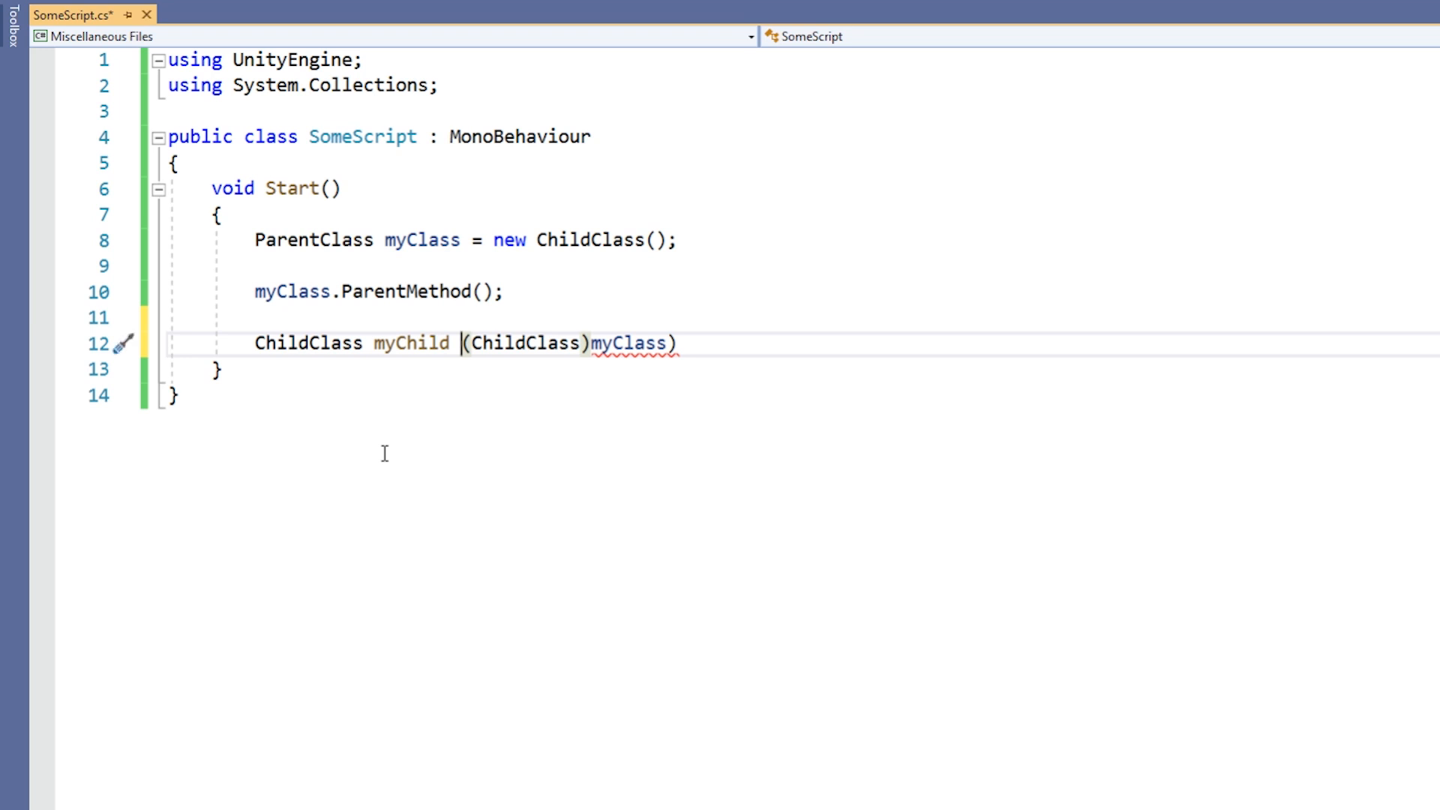